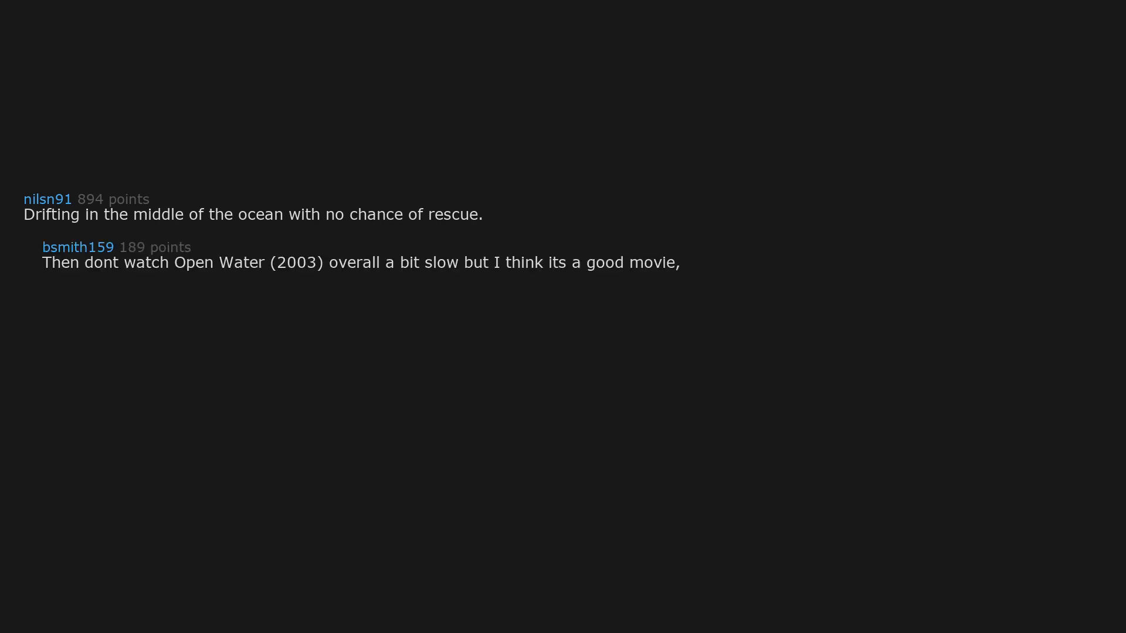
type("haven't seen the sequel though")
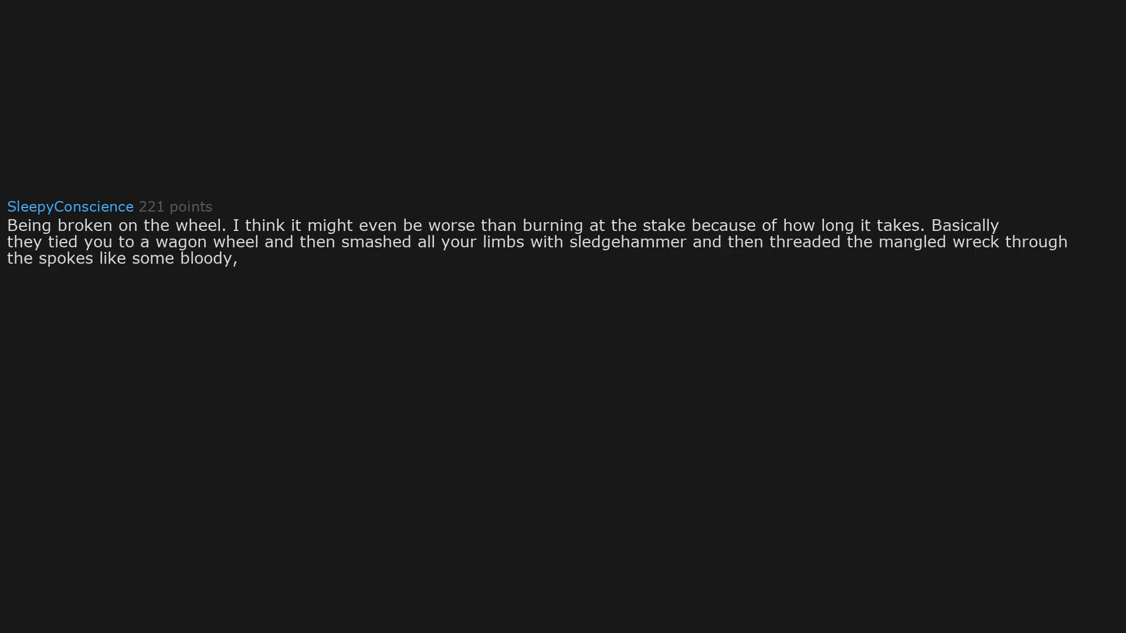
type("moaning octopus and hung the wheel up in the public square until you died, which apparently could take days.")
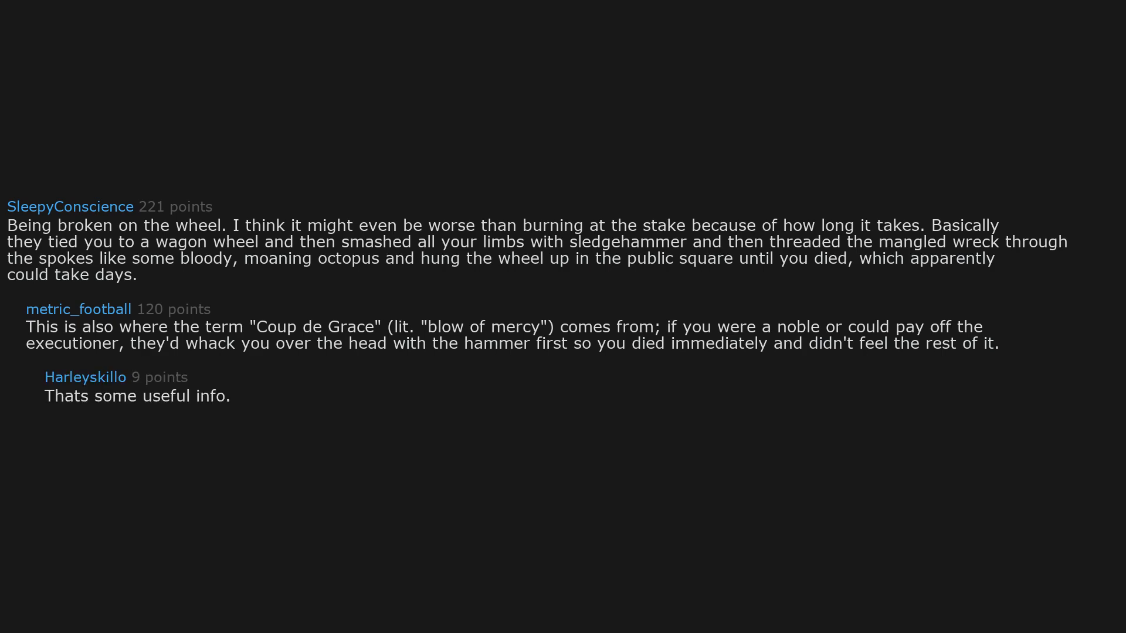
type("Coup de grace is very commonly used around RPGs,")
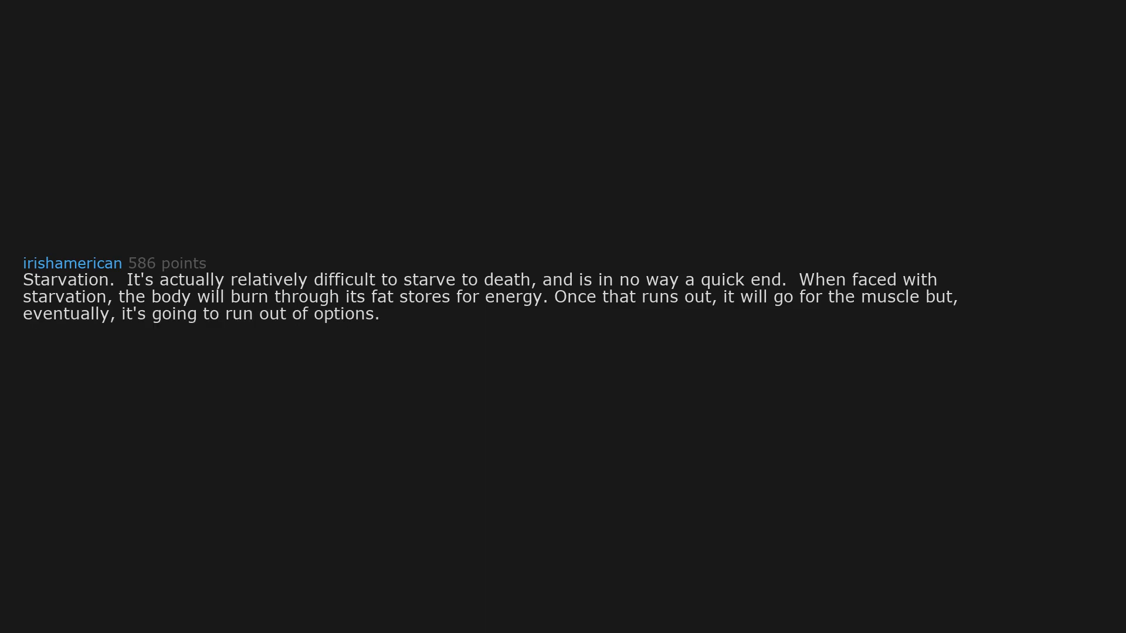
type("The extreme lack of vitamins and minerals will likely lead to a severely weakened immune system. It might be this,")
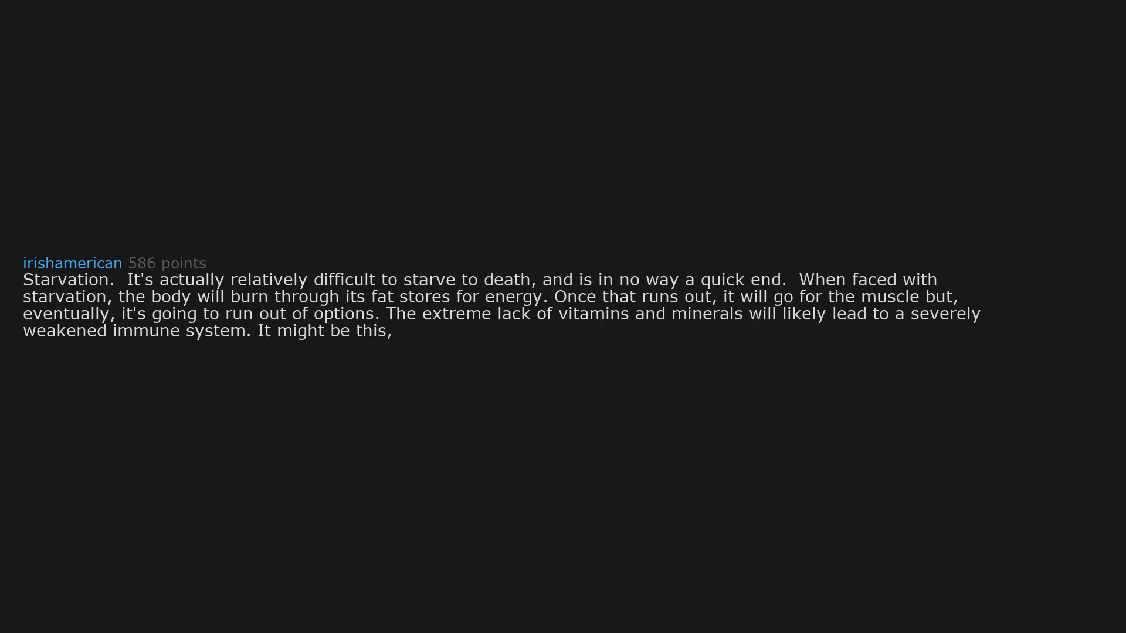
type("as opposed to exclusively starvation,")
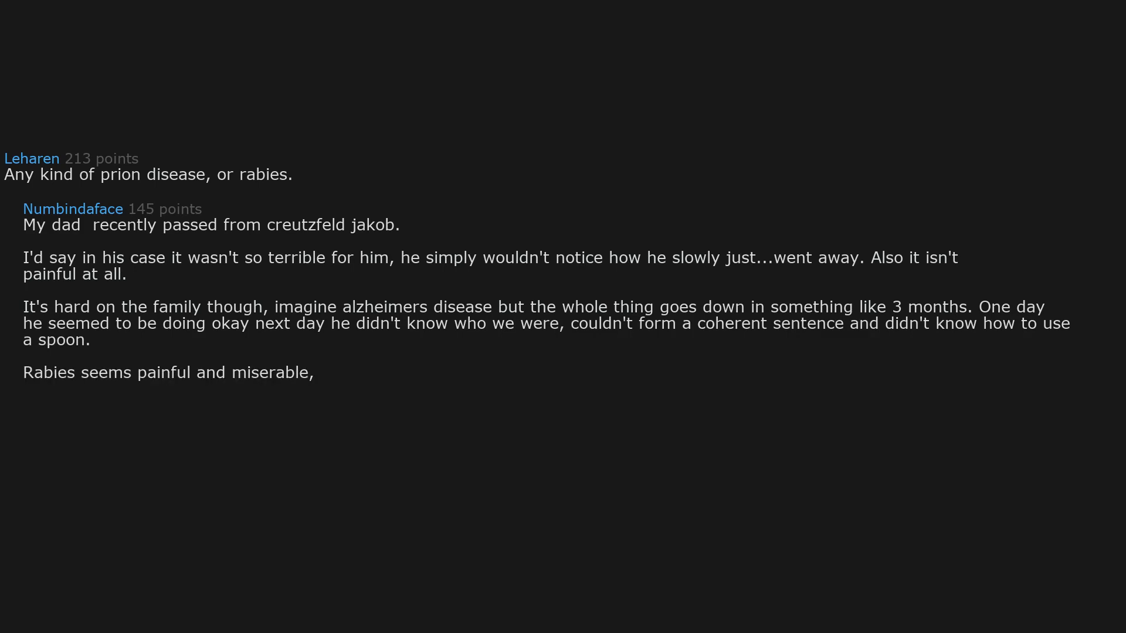
type("totally agree")
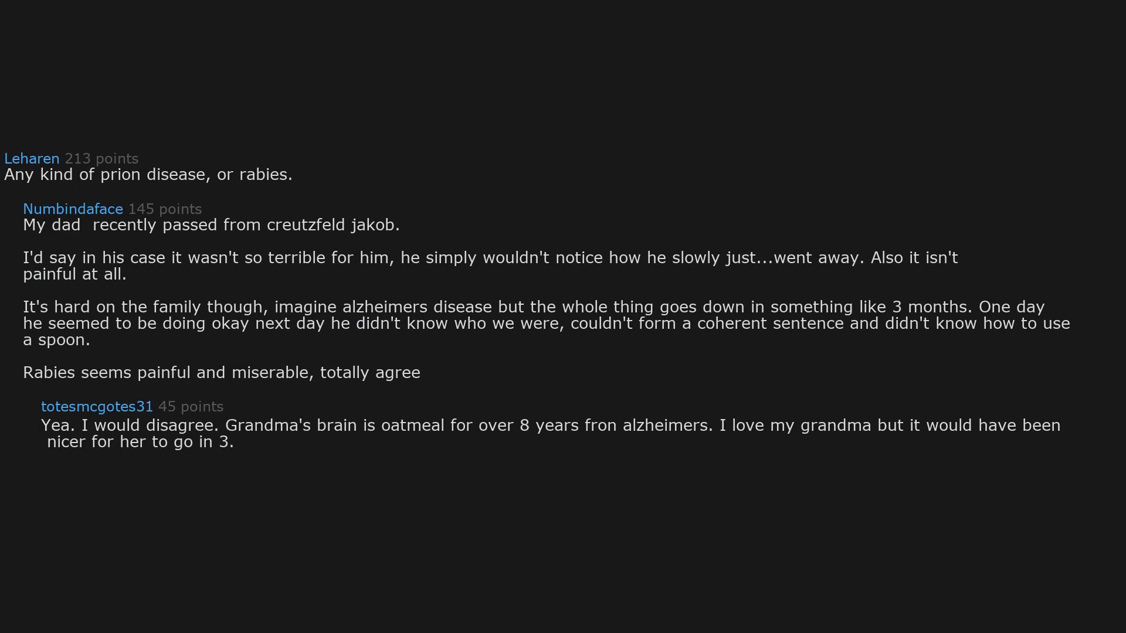
type("Nows shes 90 has super oatmeal brain,")
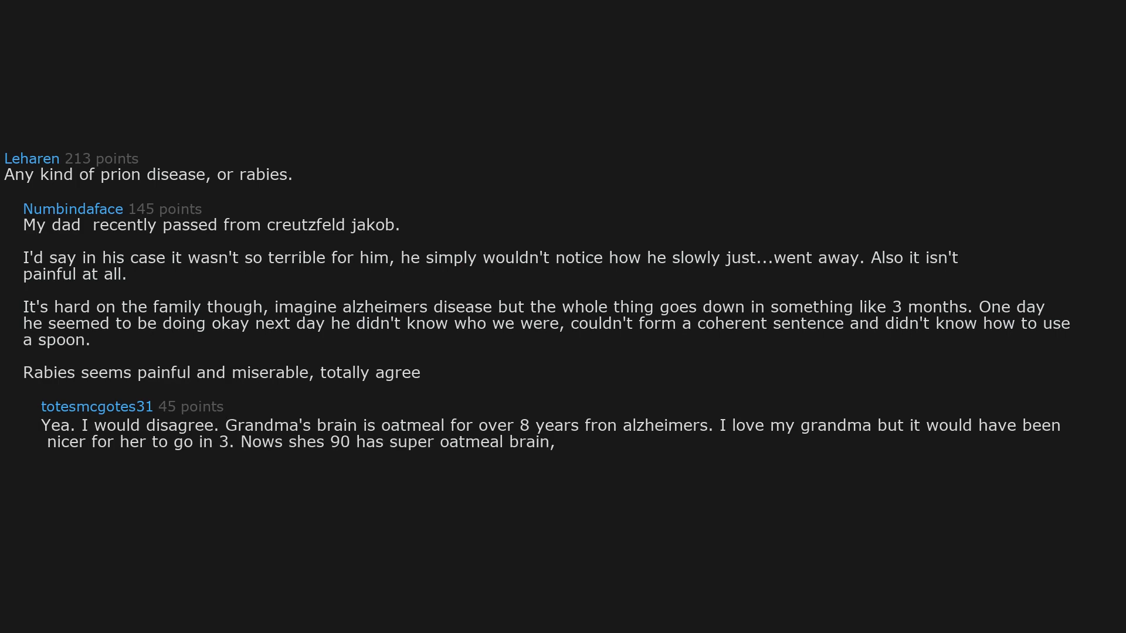
type("cant talk and has covid")
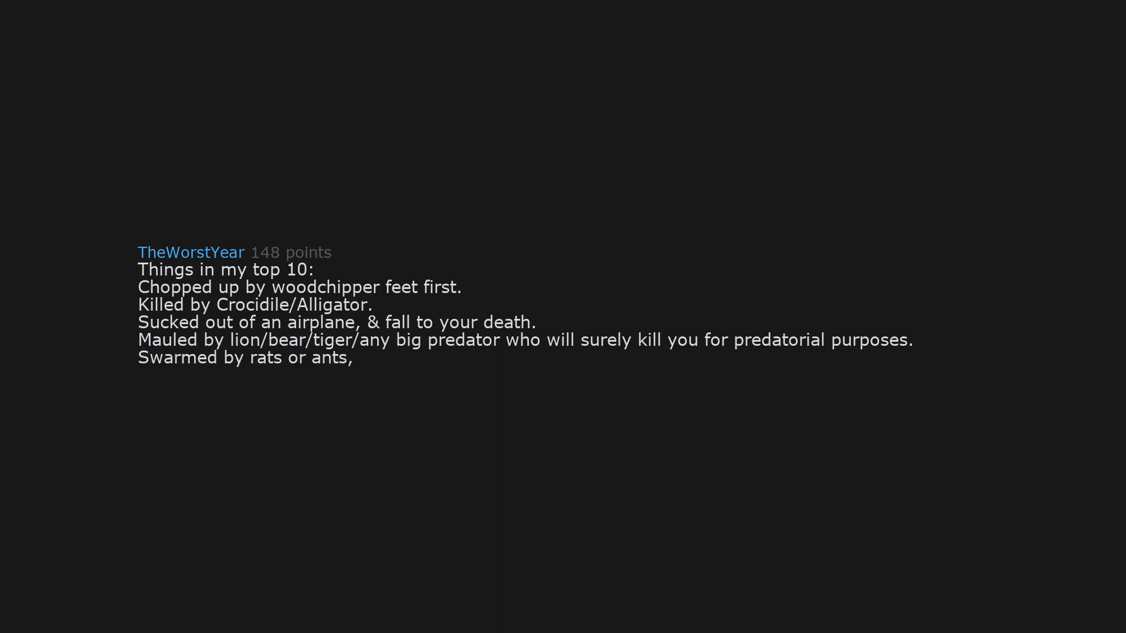
type("& eaten alive.")
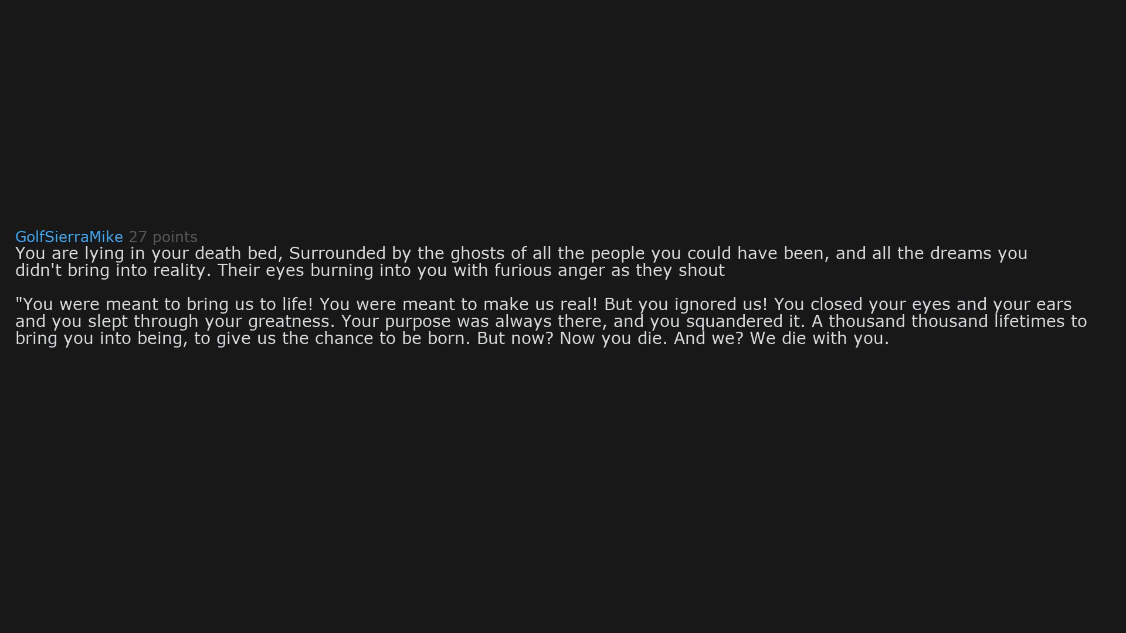
type("Chilling words from,")
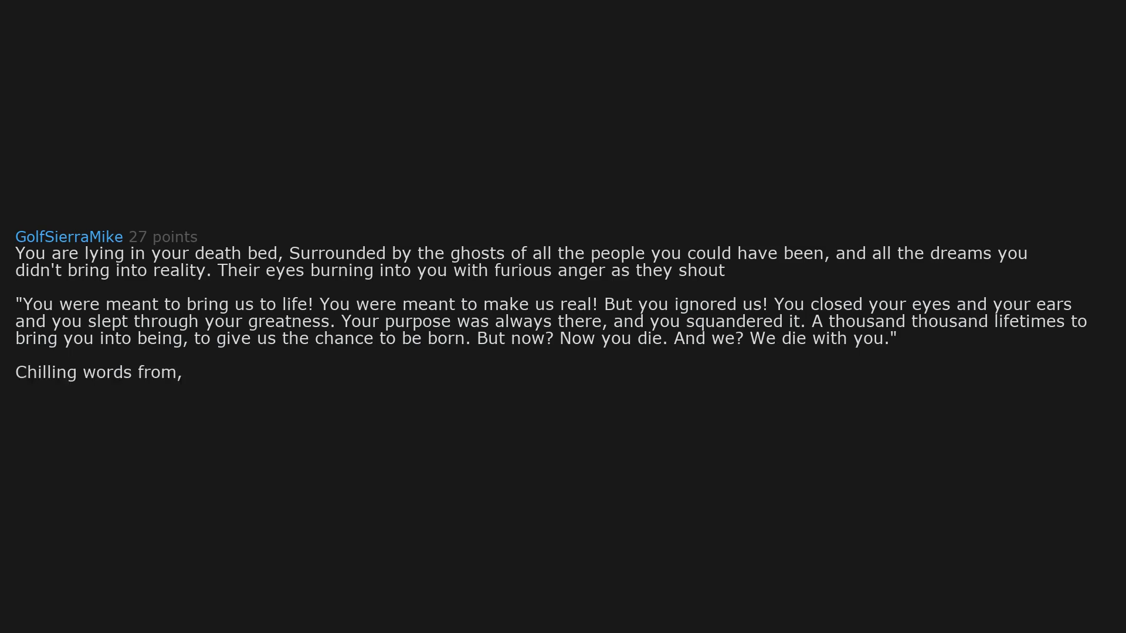
type("ironically, a motivational speech.")
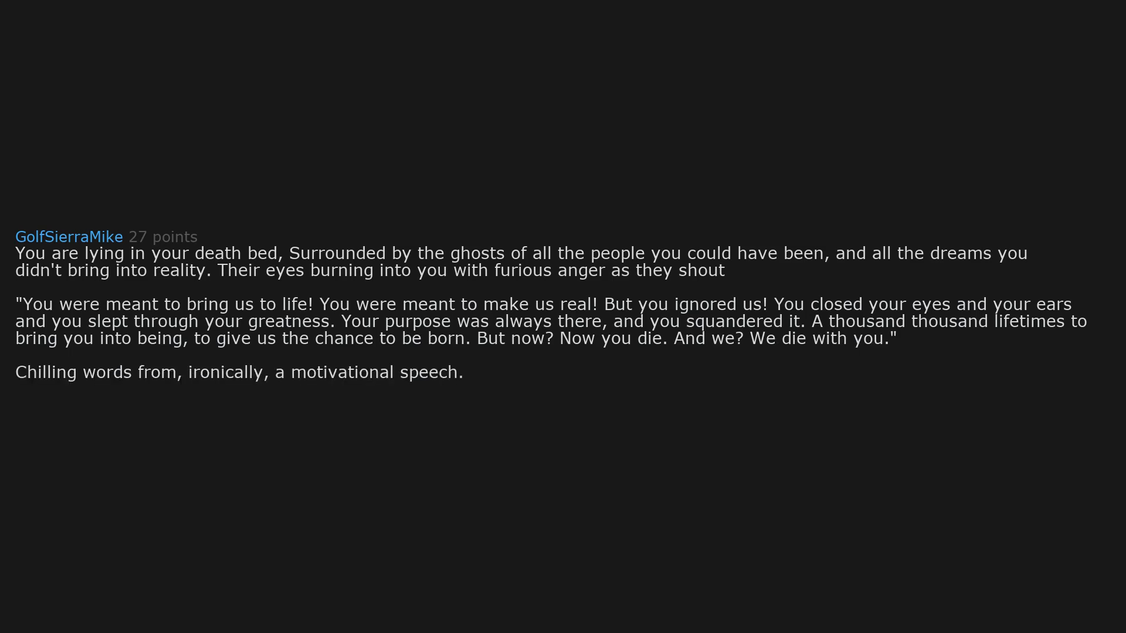